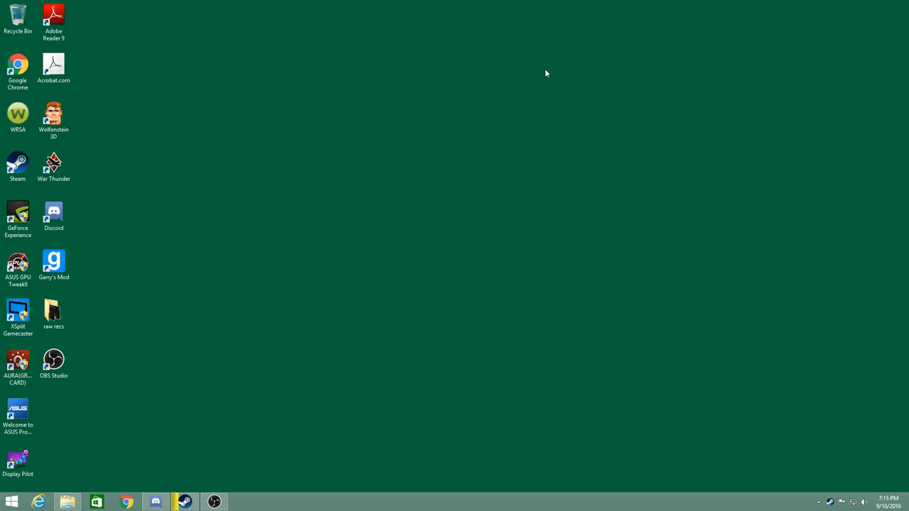
mouse_move(1, 349)
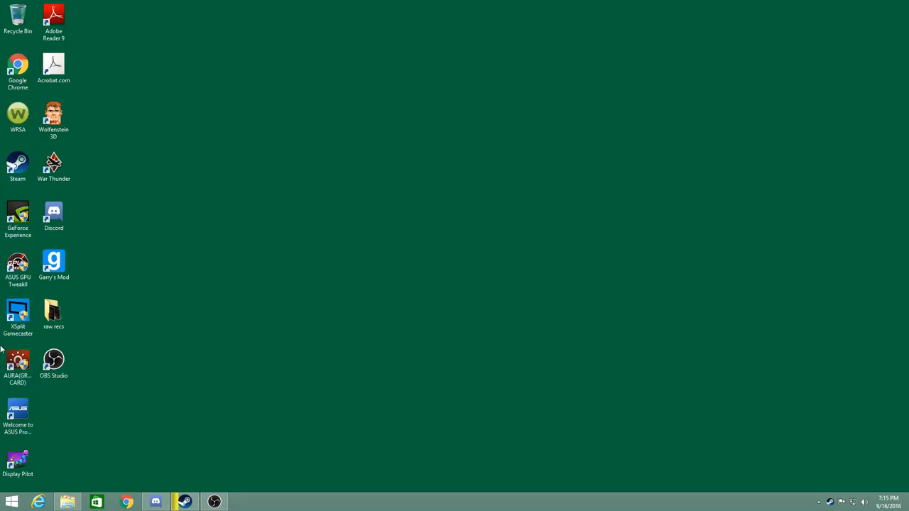
mouse_move(335, 192)
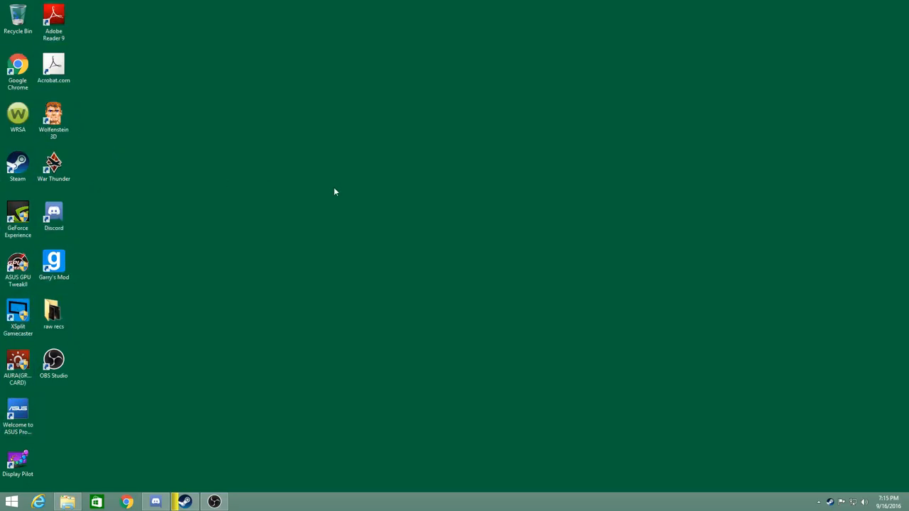
mouse_move(219, 249)
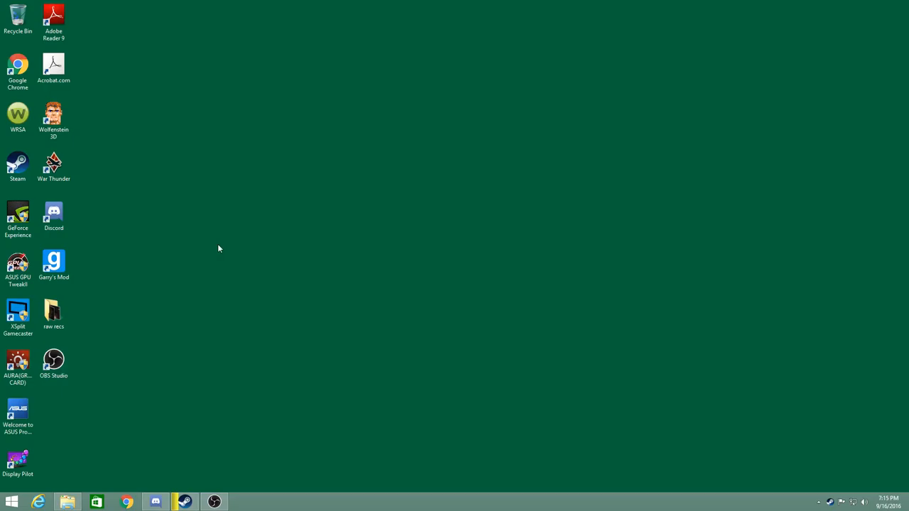
mouse_move(610, 199)
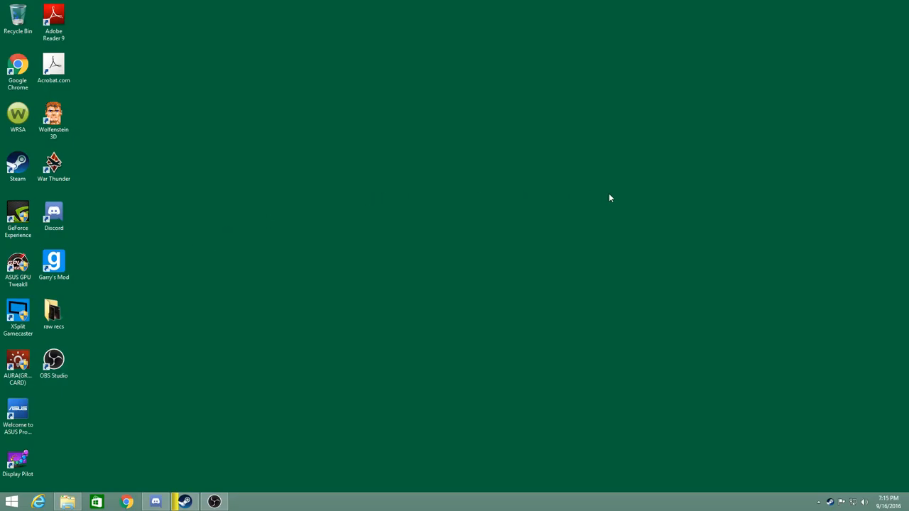
mouse_move(139, 193)
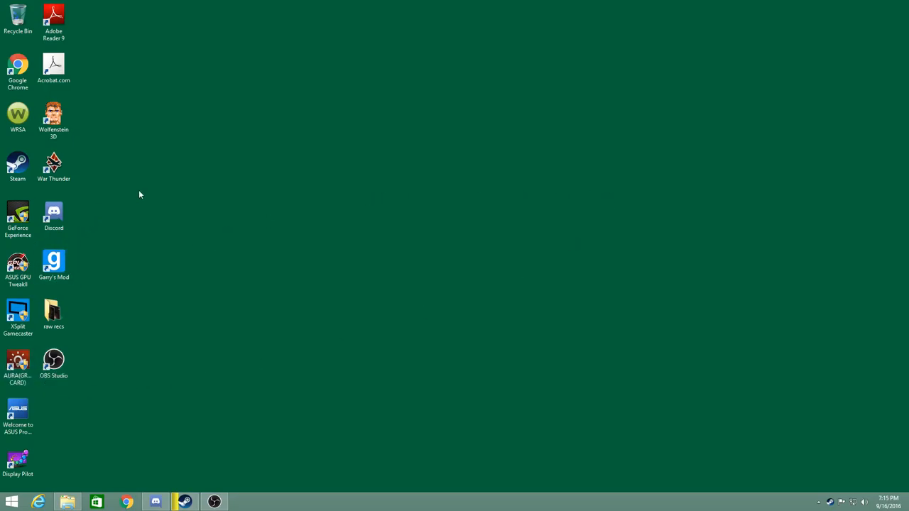
mouse_move(285, 426)
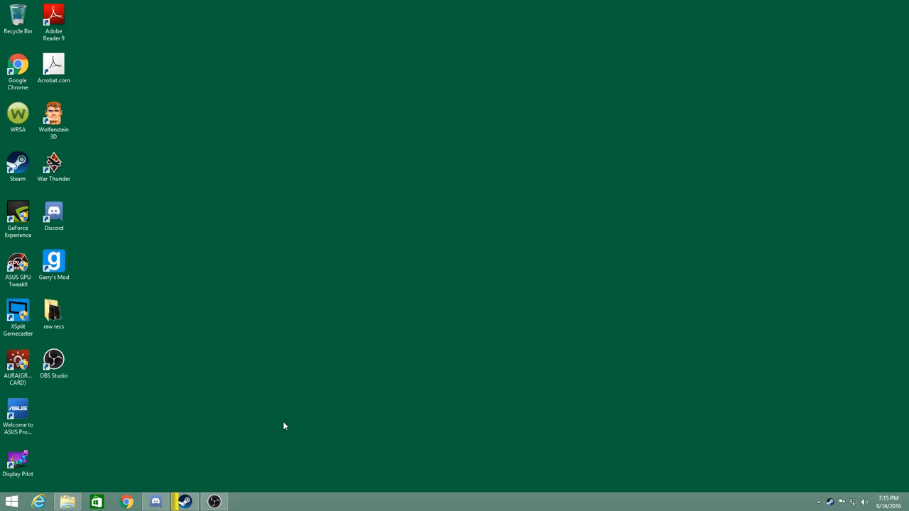